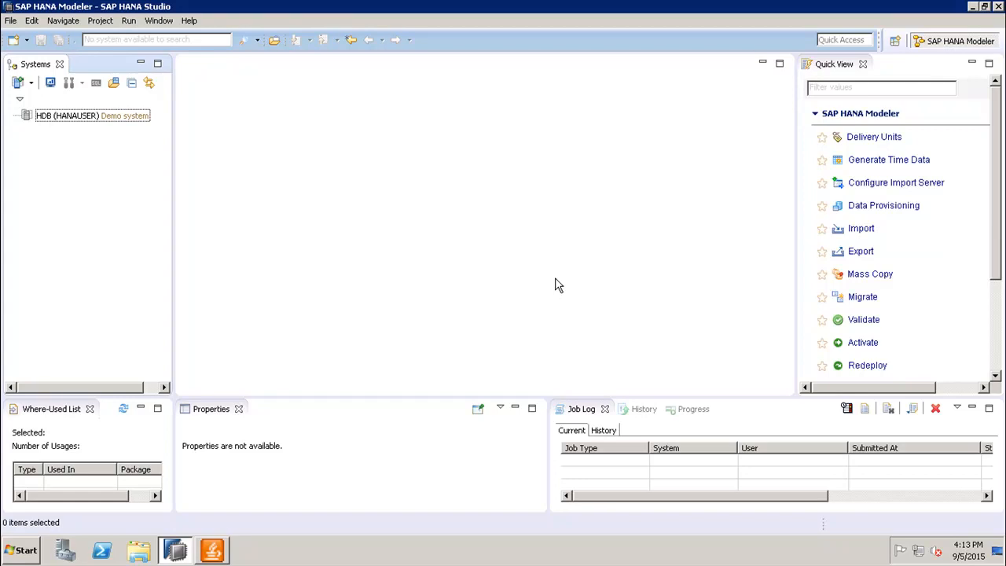
mouse_move(82, 124)
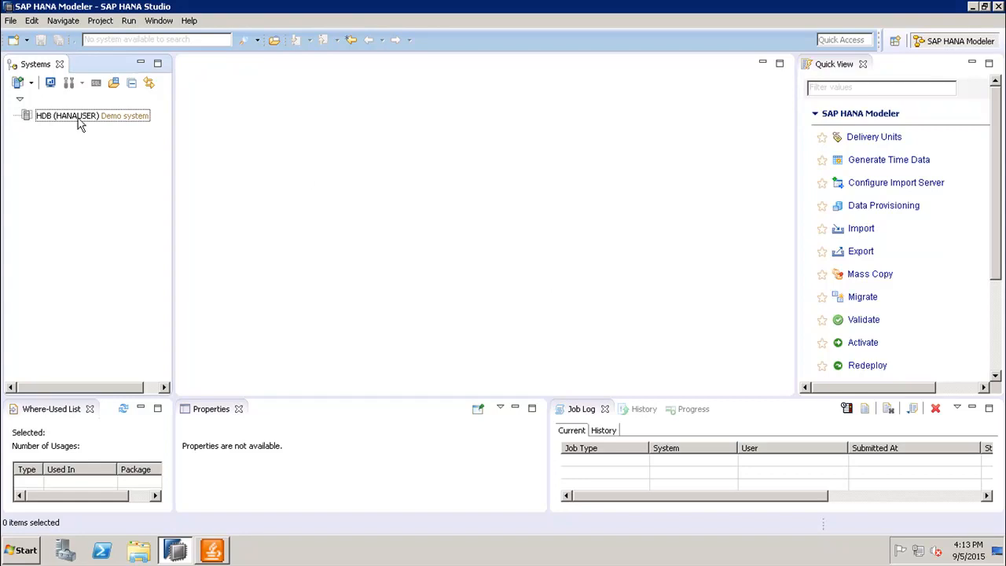
Step: Log on to the HDB (HANAUSER) system from its context menu, confirming the password
right_click(91, 116)
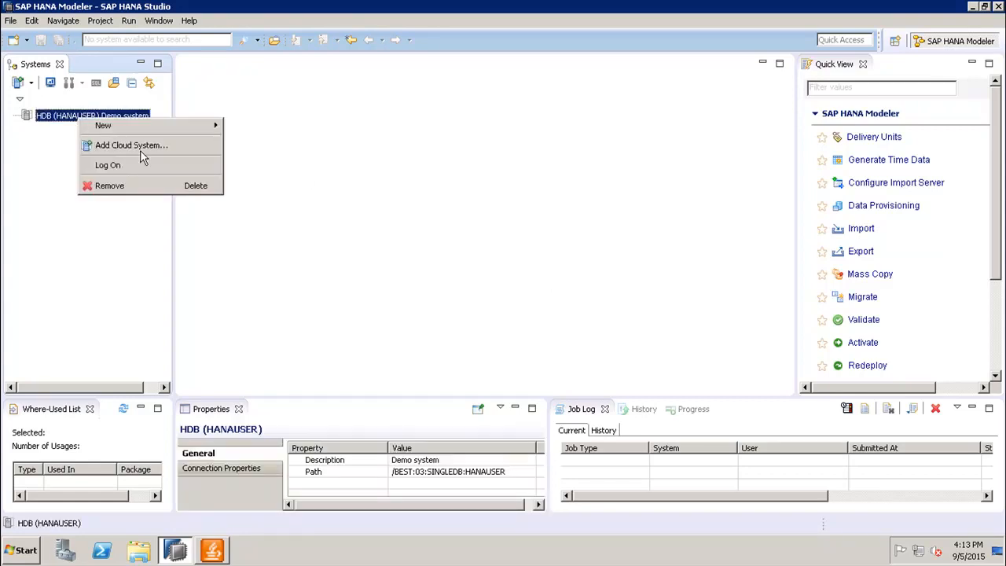
left_click(107, 165)
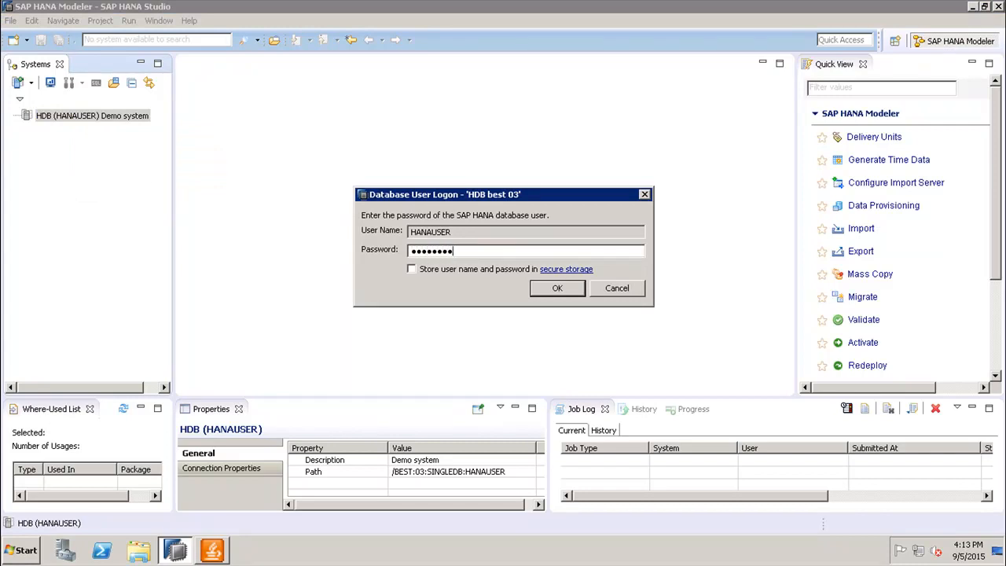
left_click(556, 288)
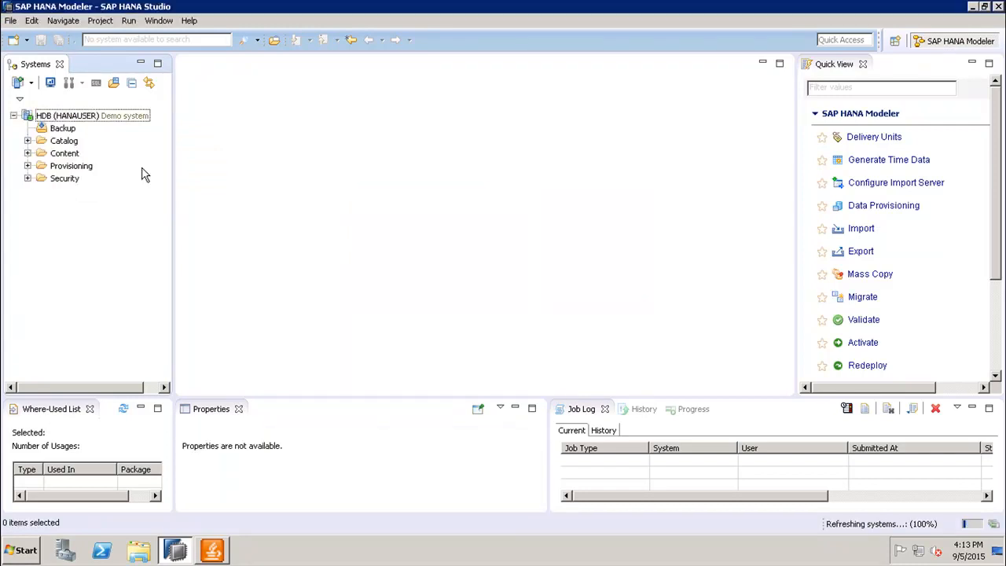
left_click(87, 116)
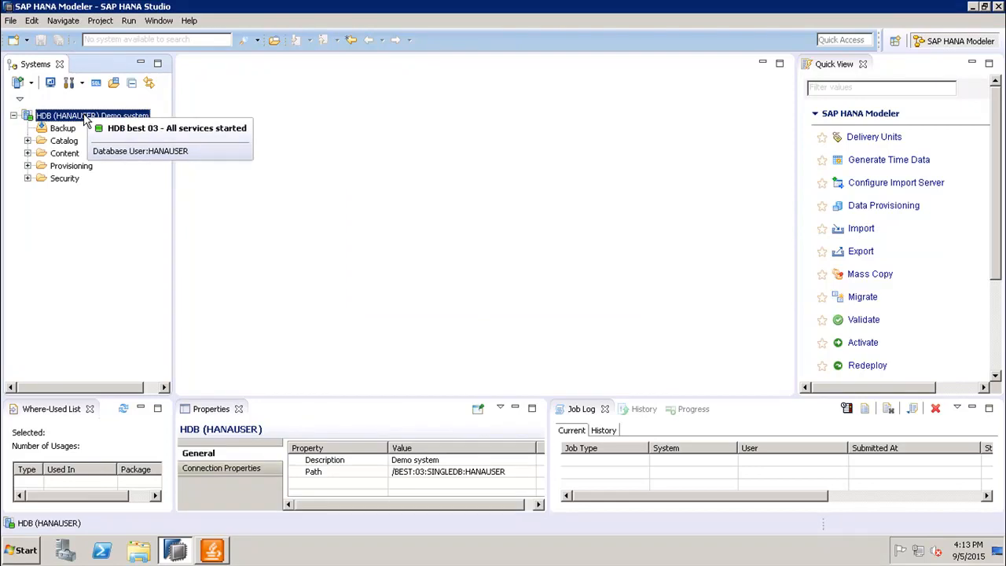
mouse_move(72, 85)
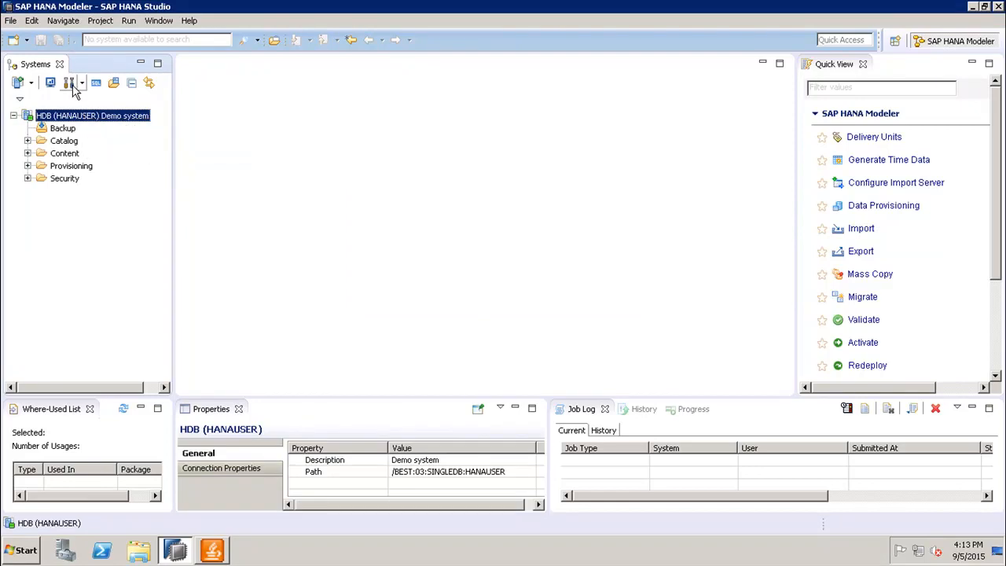
mouse_move(69, 83)
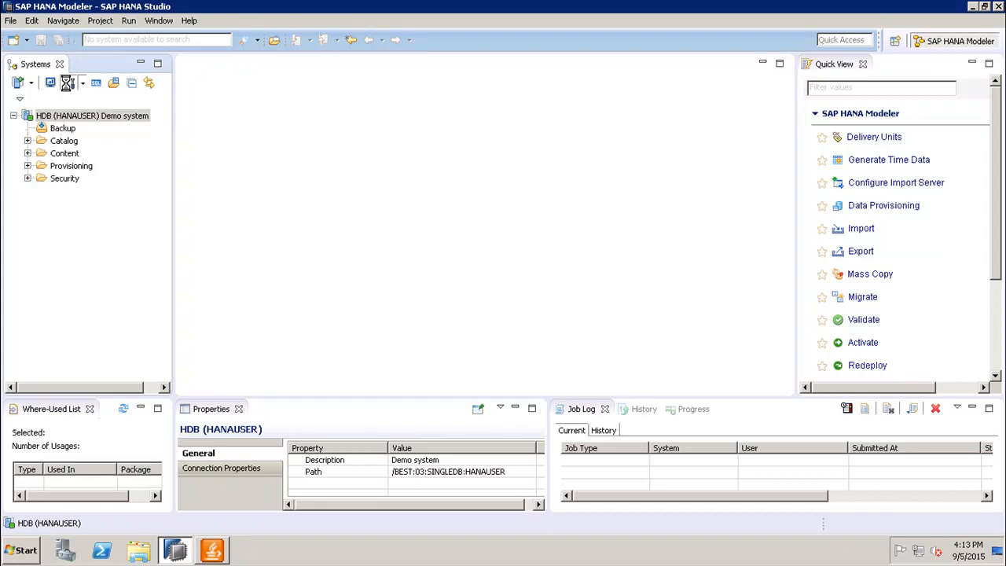
Step: Show the HDB system's administration Overview with general information, alerts, memory and disk usage
left_click(66, 82)
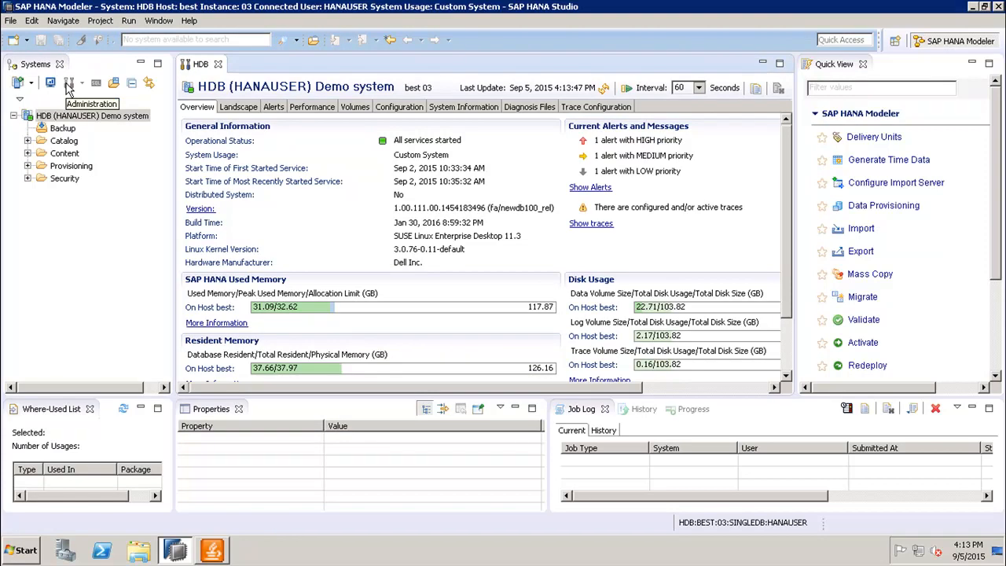
mouse_move(69, 81)
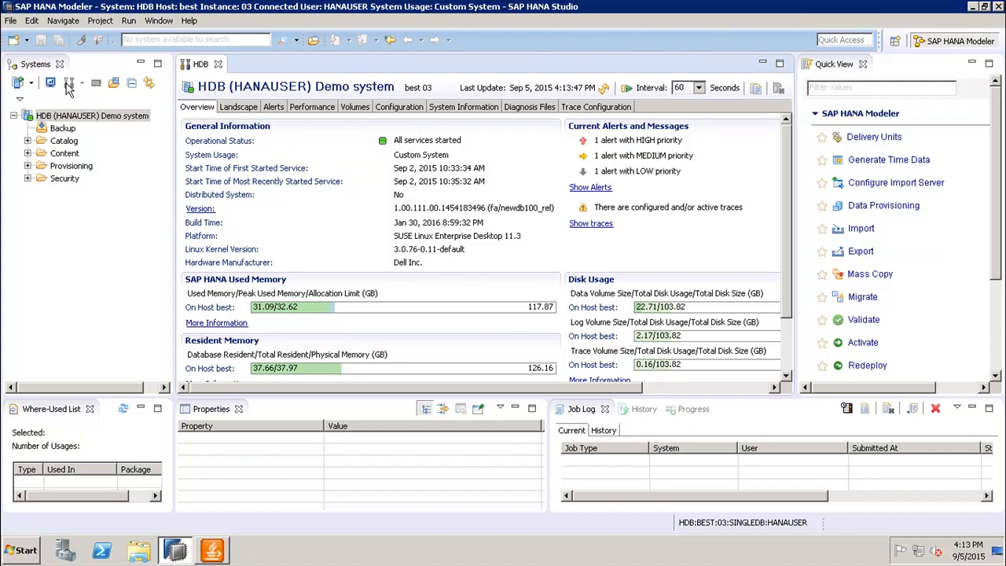
mouse_move(203, 110)
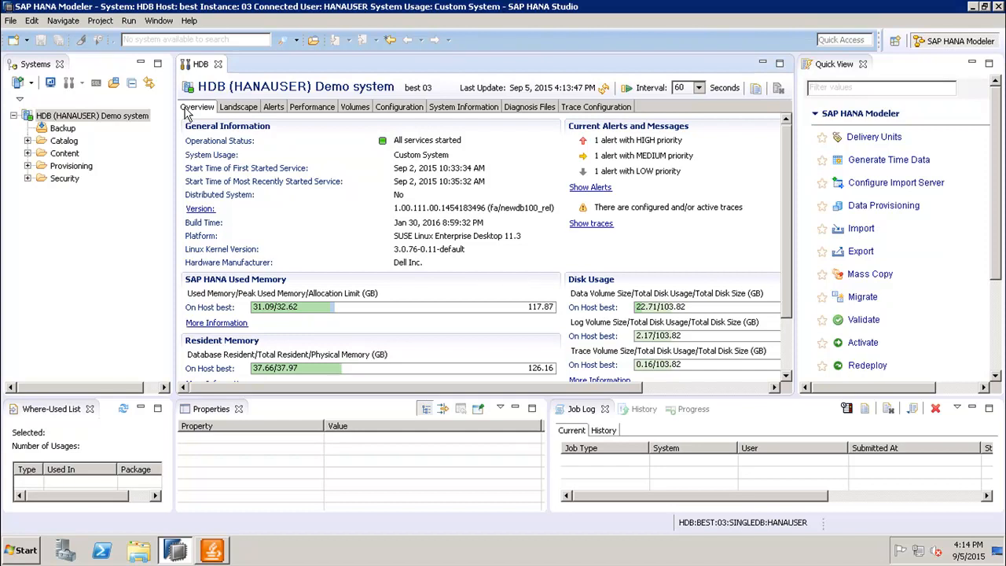
mouse_move(210, 155)
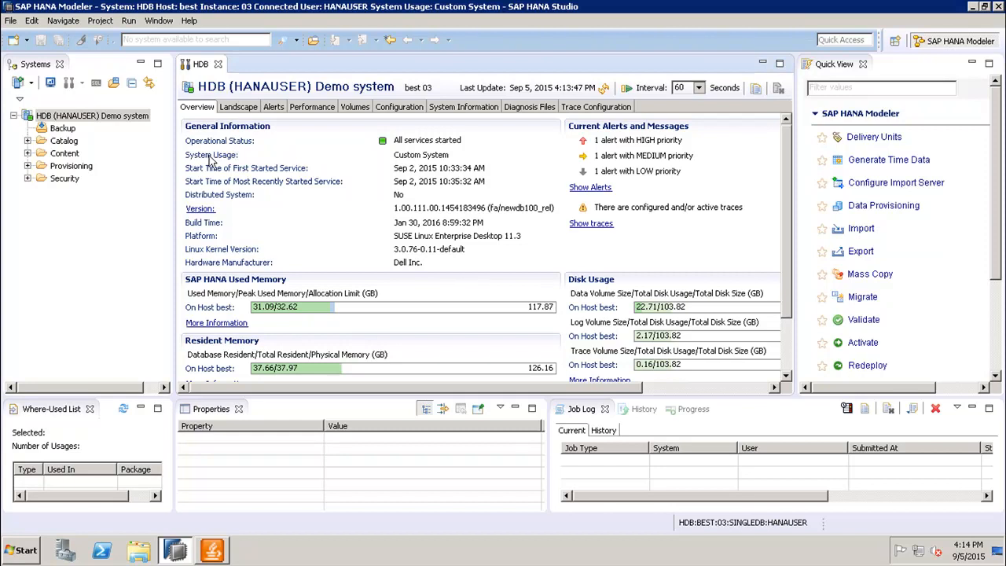
mouse_move(266, 180)
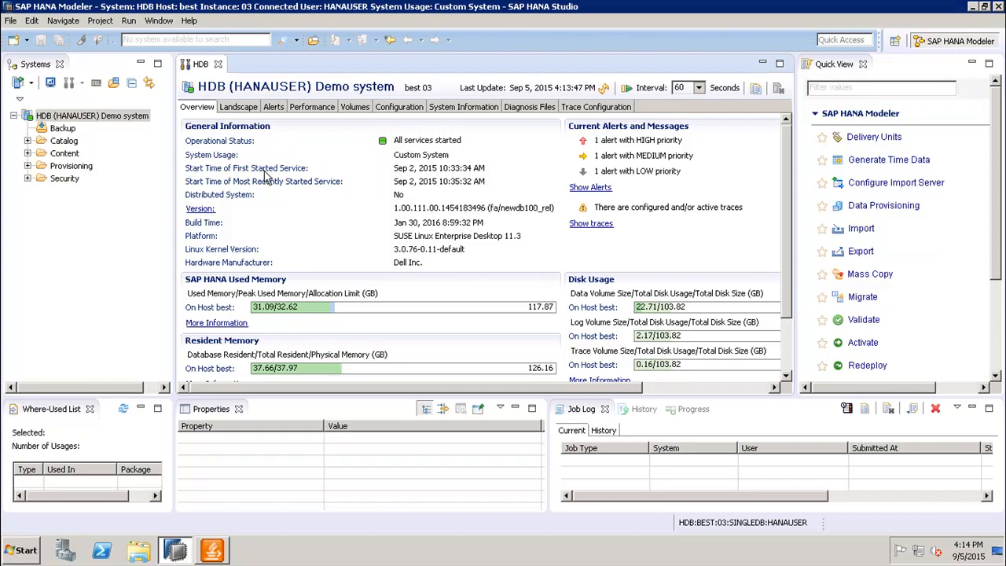
mouse_move(274, 189)
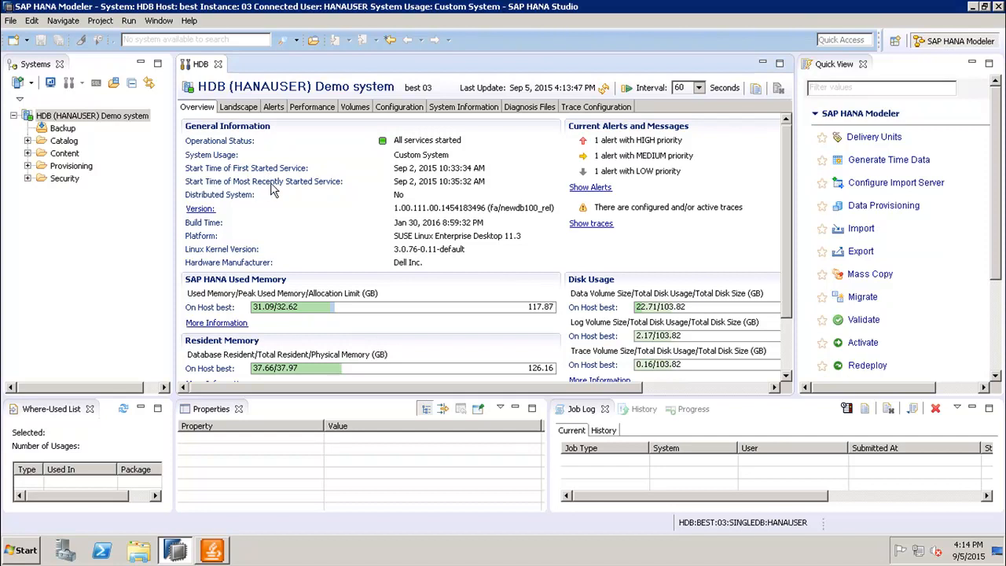
mouse_move(325, 196)
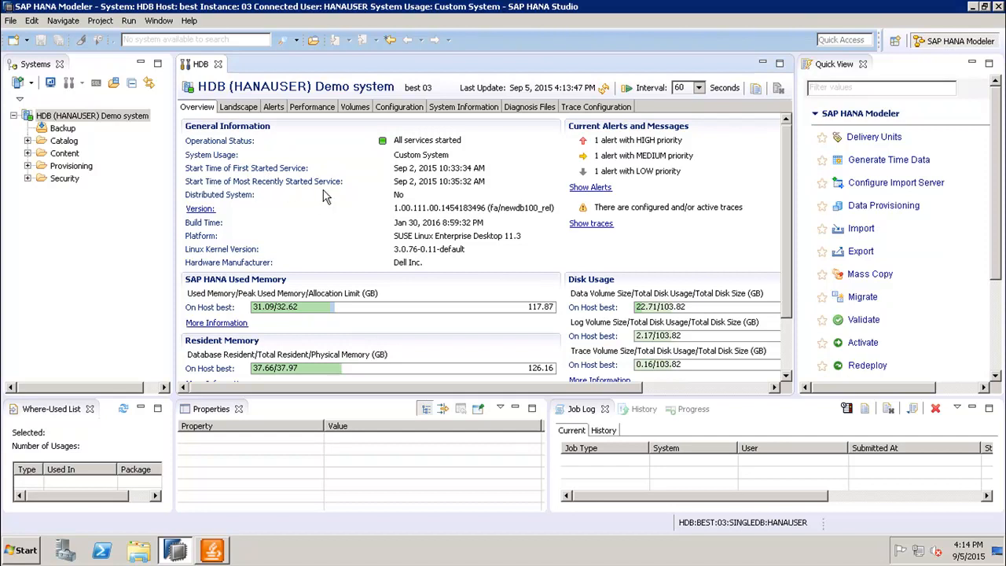
mouse_move(399, 195)
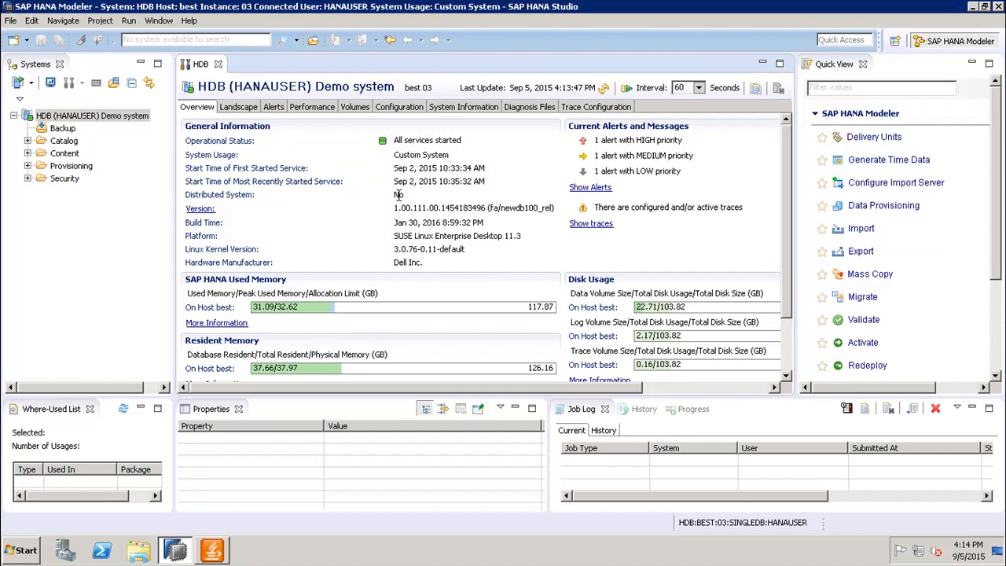
mouse_move(285, 201)
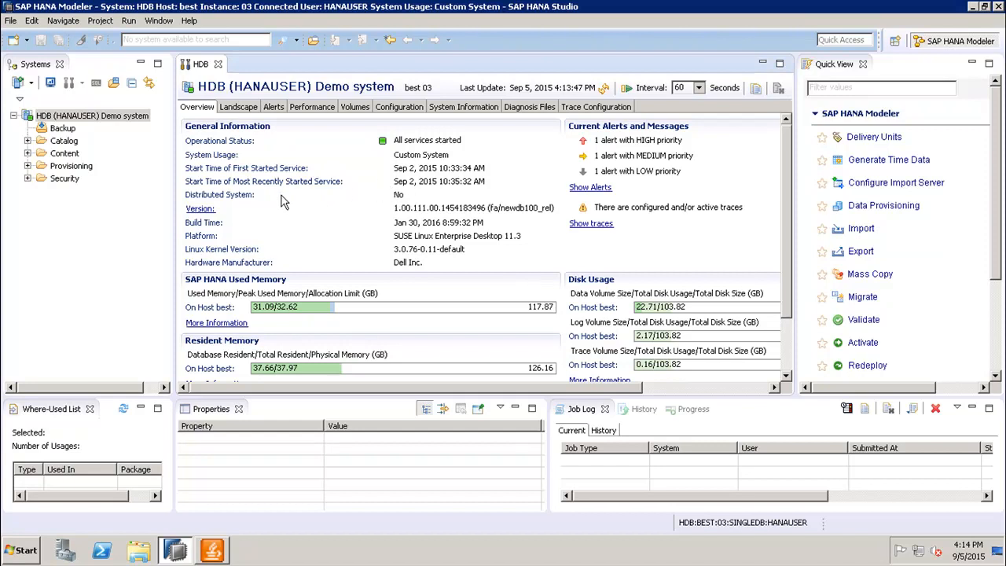
mouse_move(211, 239)
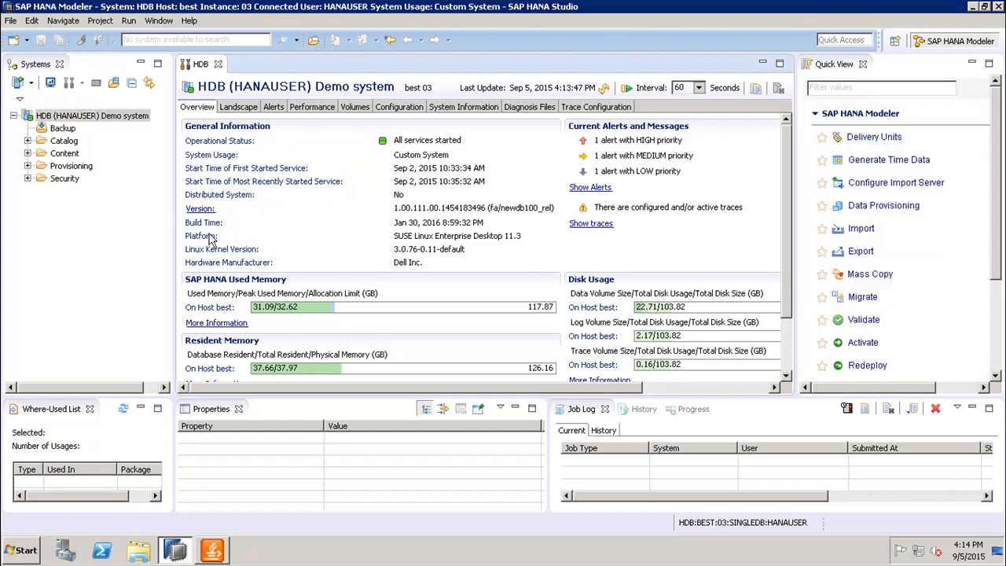
mouse_move(280, 244)
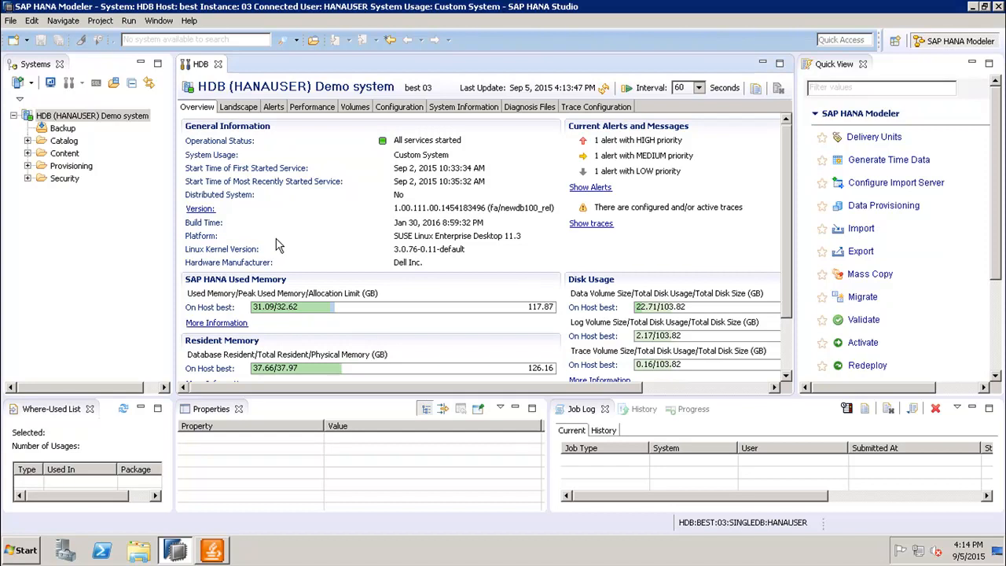
mouse_move(251, 280)
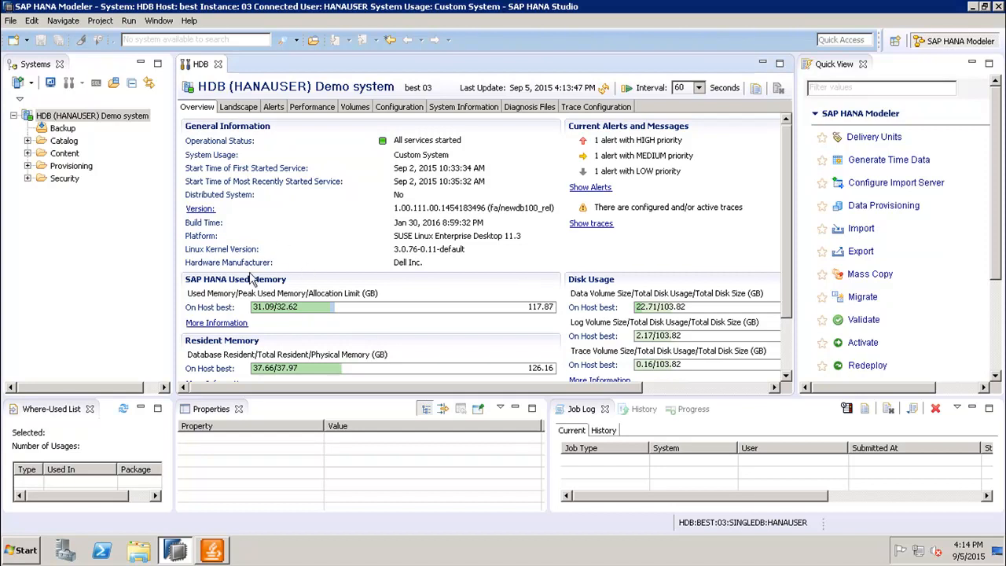
mouse_move(323, 273)
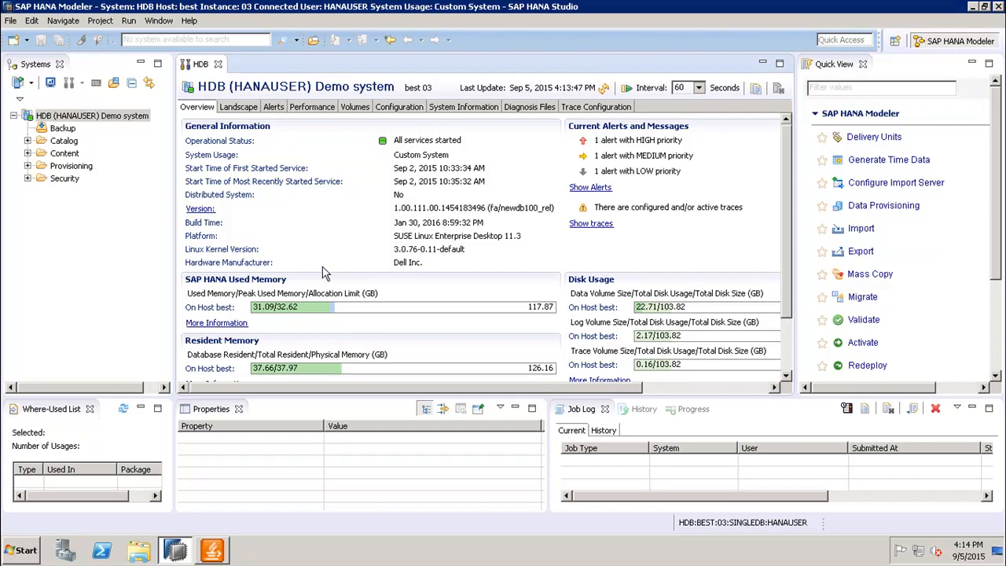
mouse_move(306, 156)
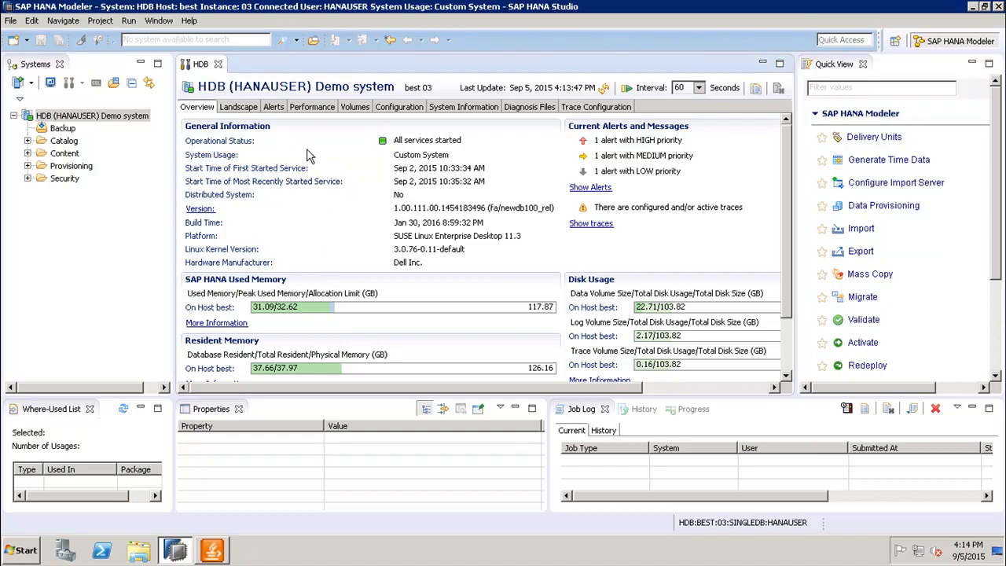
mouse_move(307, 218)
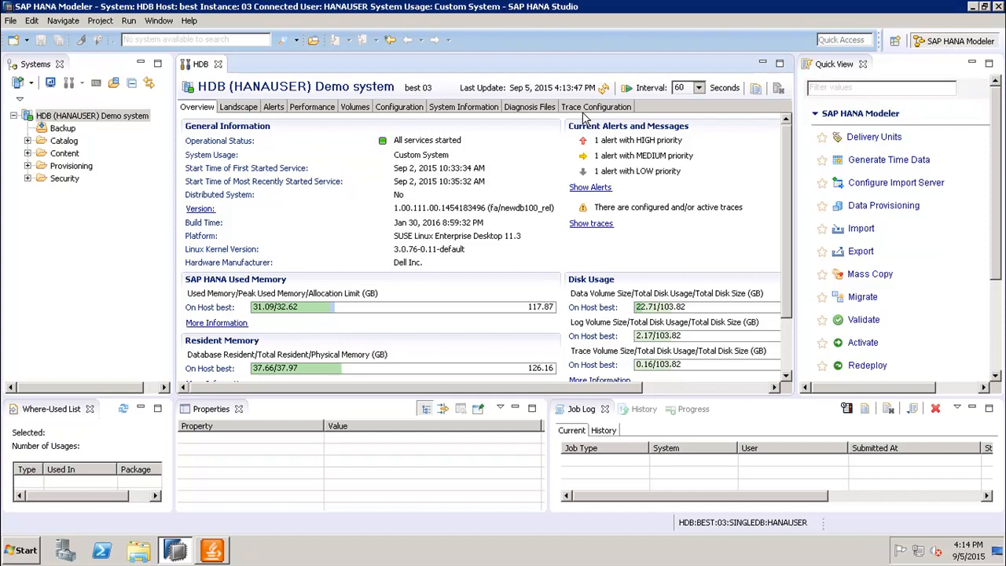
mouse_move(569, 169)
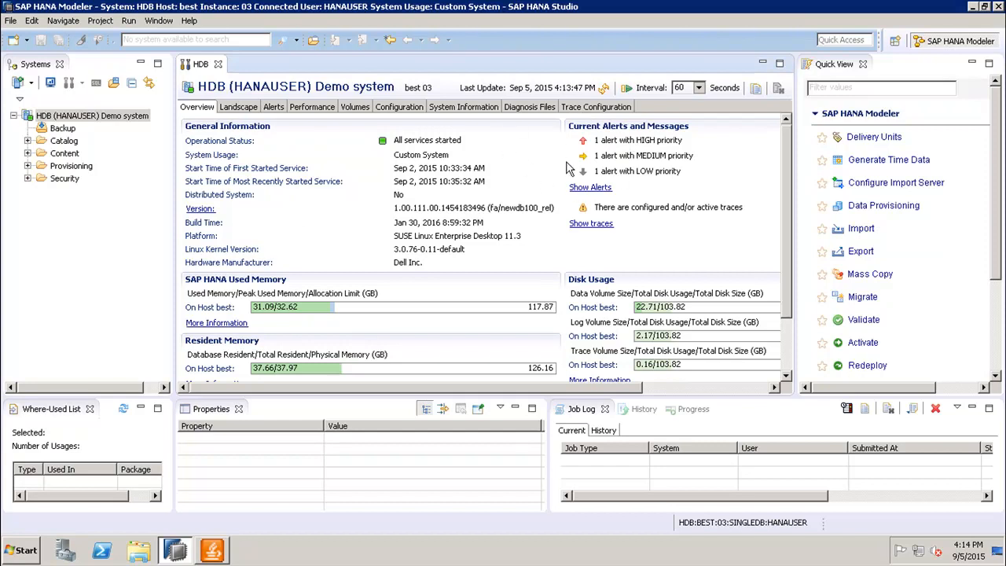
mouse_move(579, 157)
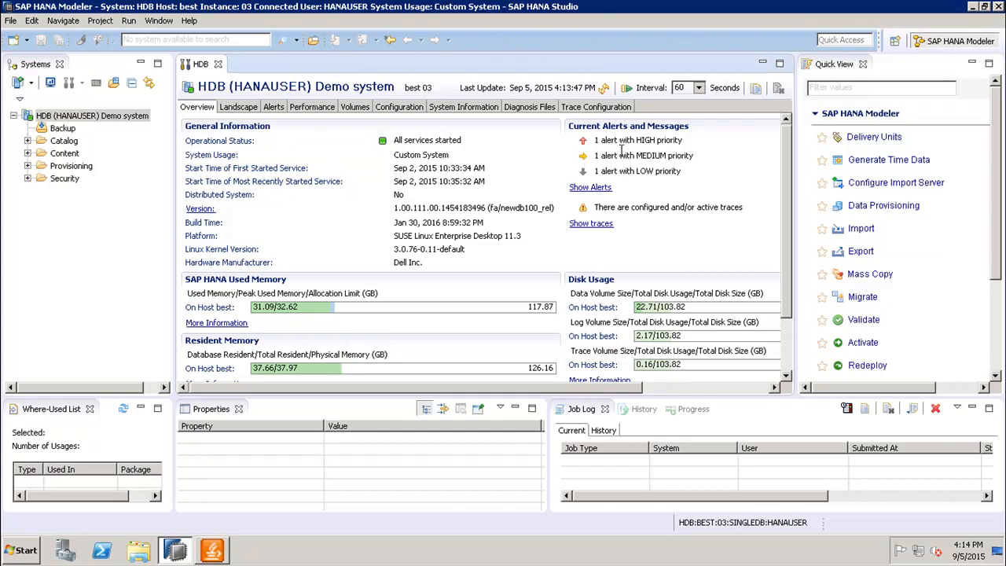
mouse_move(629, 202)
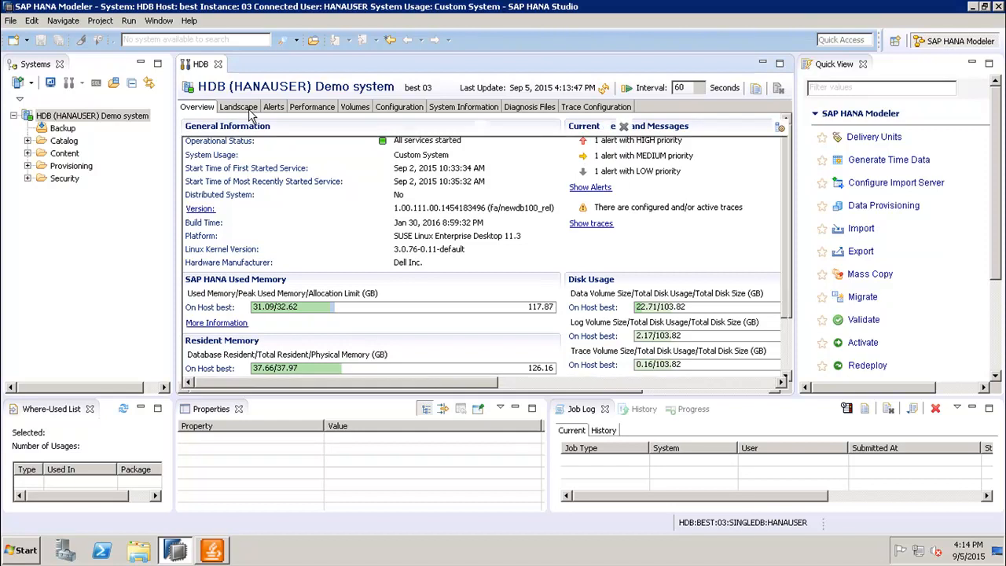
left_click(238, 107)
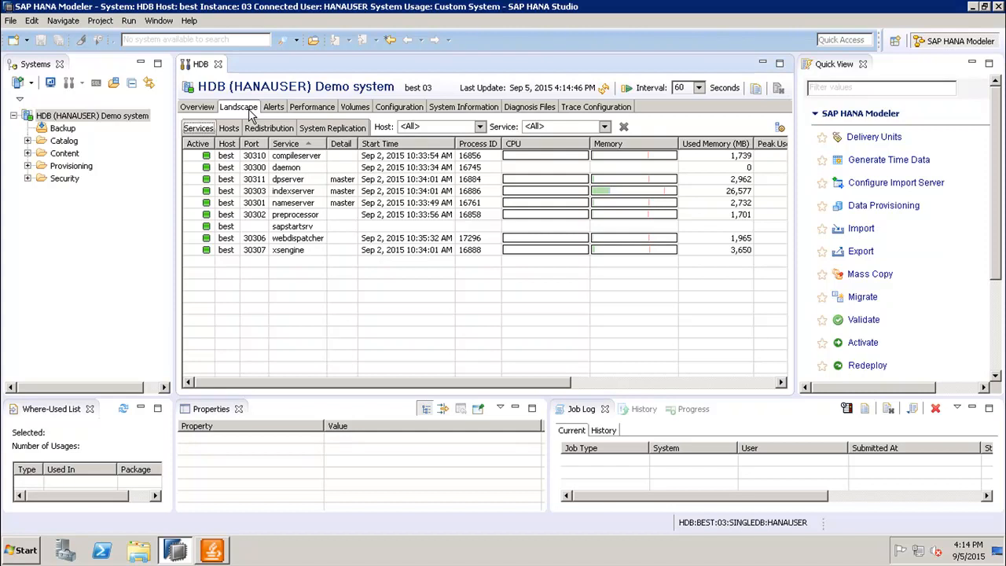
mouse_move(313, 165)
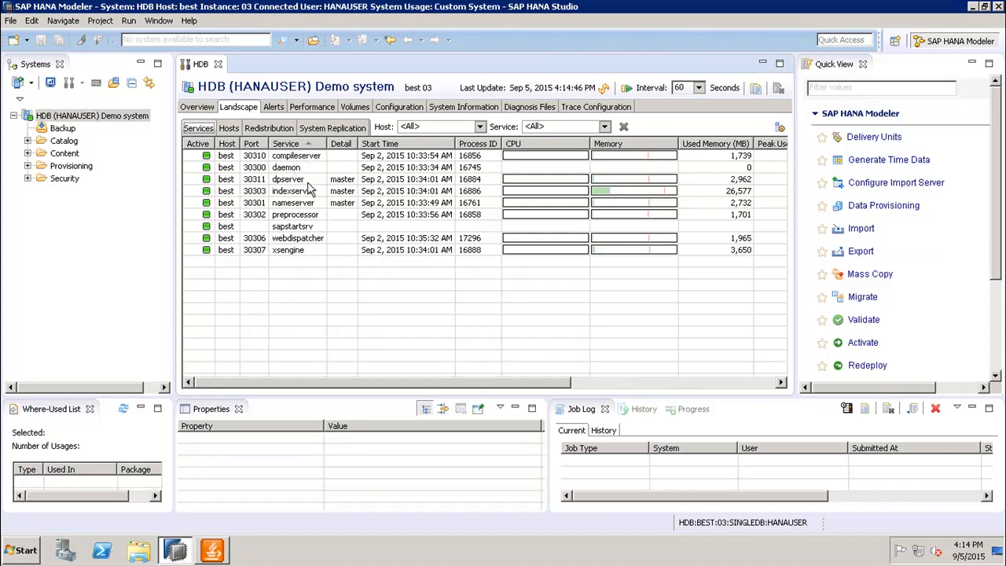
mouse_move(311, 192)
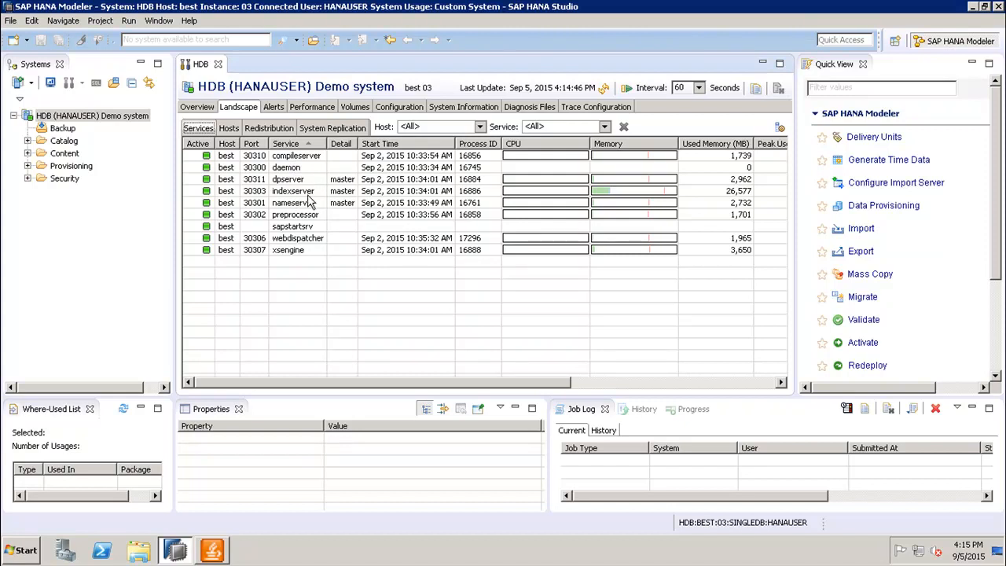
mouse_move(290, 185)
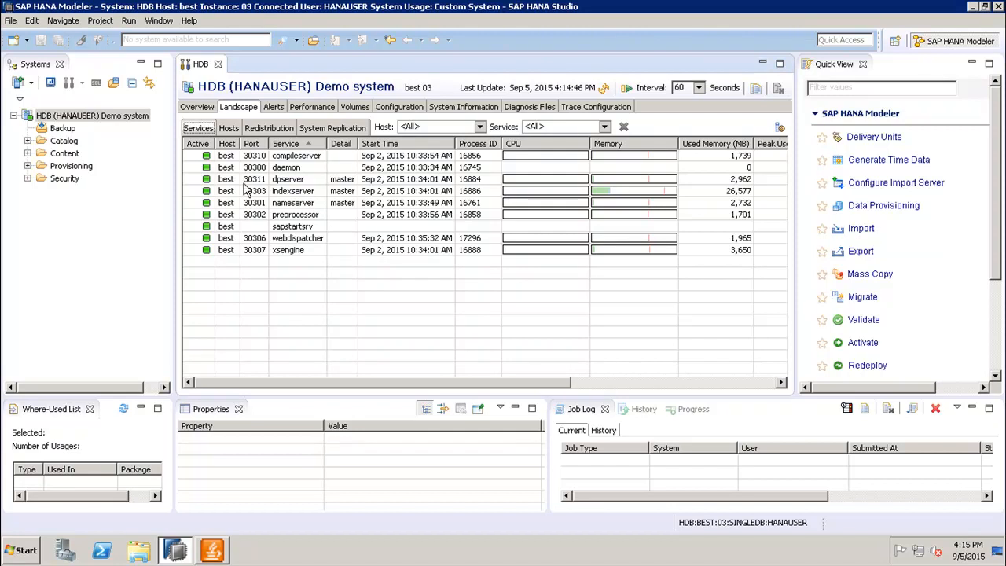
mouse_move(694, 155)
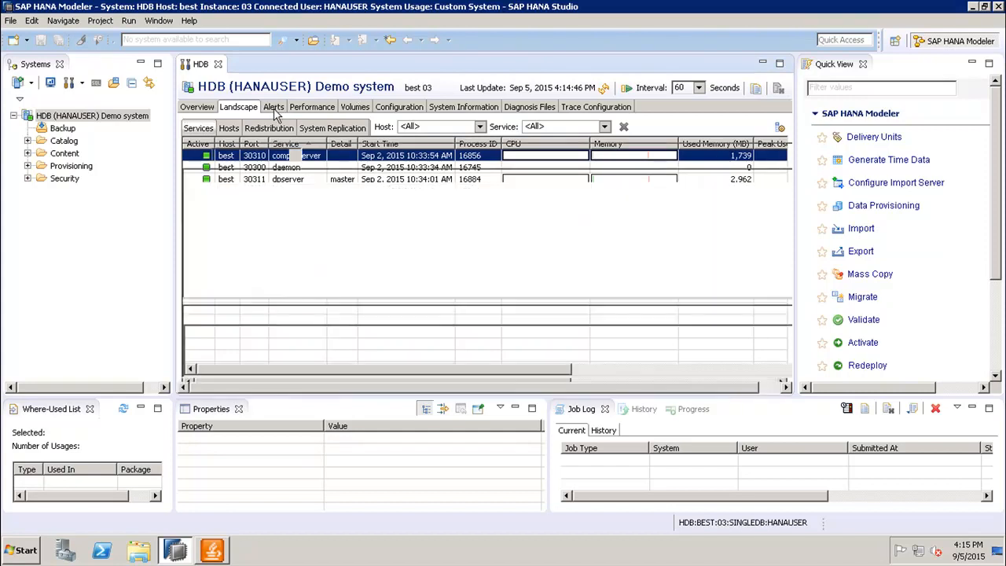
Step: Show the HDB system's current alerts, including the high-priority lifecycle manager alert
left_click(274, 107)
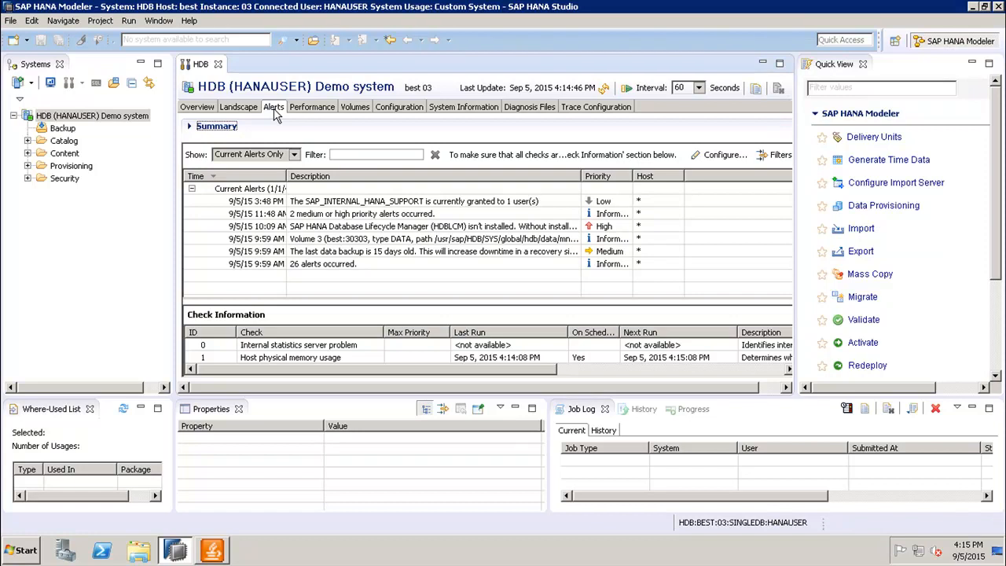
mouse_move(308, 161)
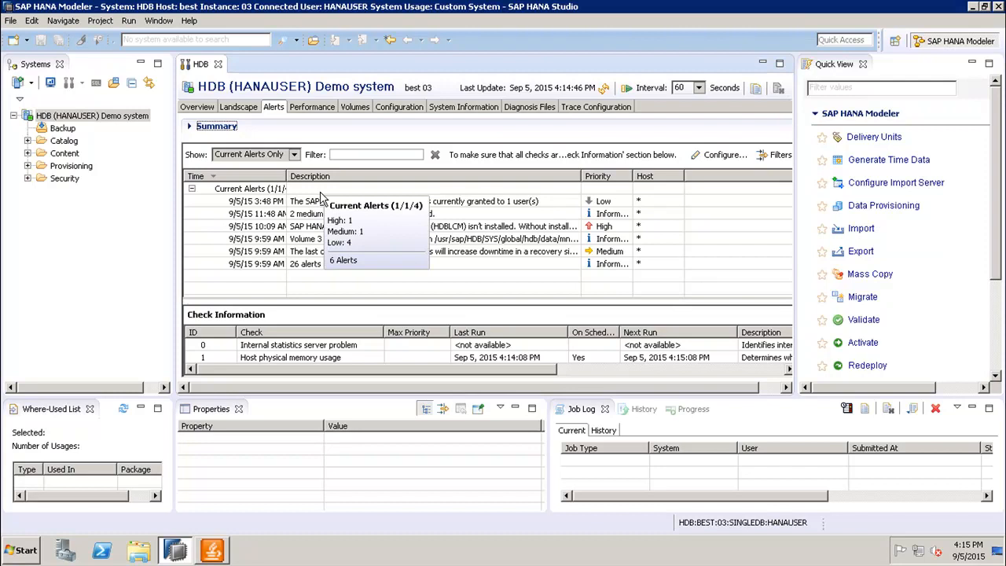
mouse_move(605, 210)
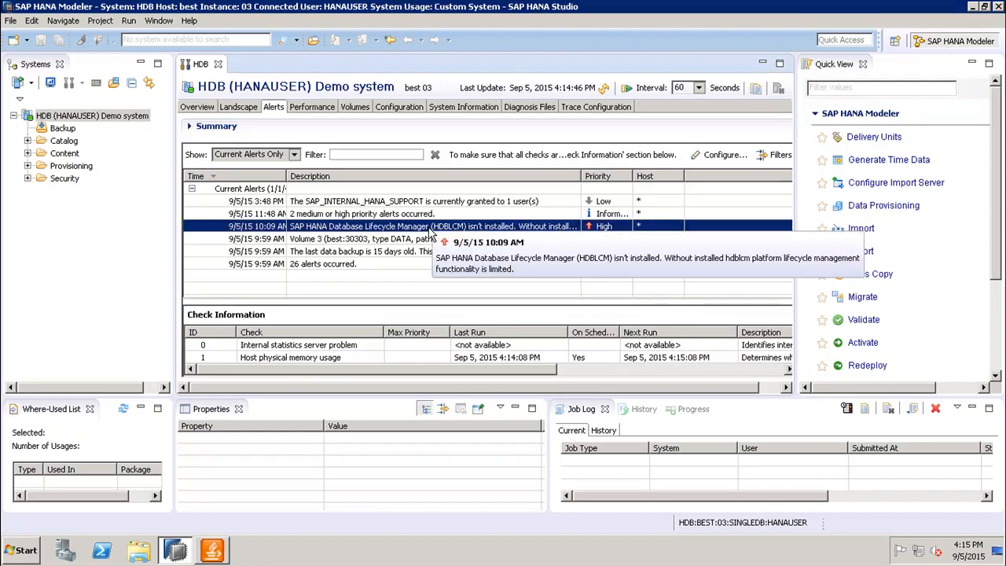
Step: Review Performance threads and Volumes, ending on the Configuration ini file list from attributes.ini
left_click(311, 107)
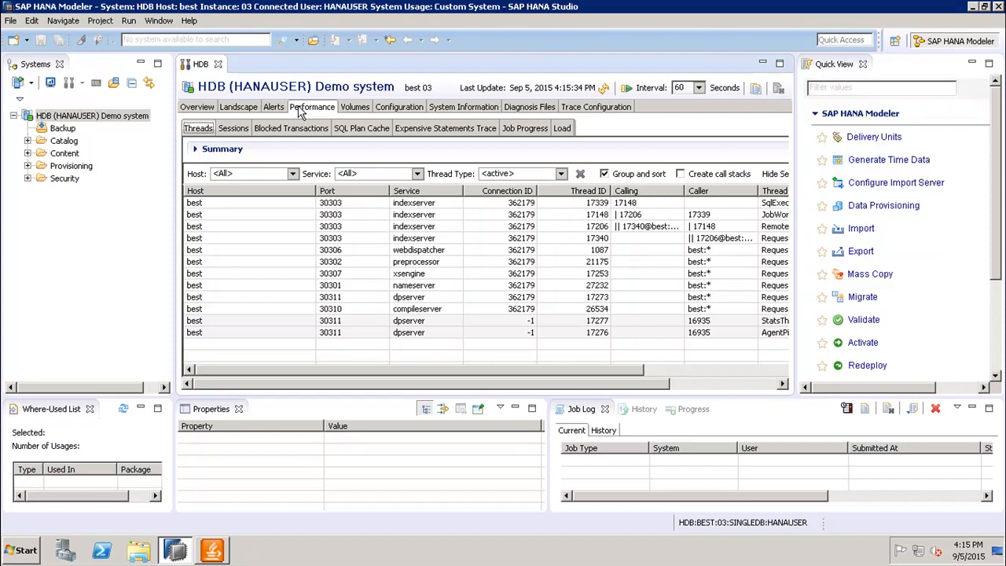
mouse_move(450, 296)
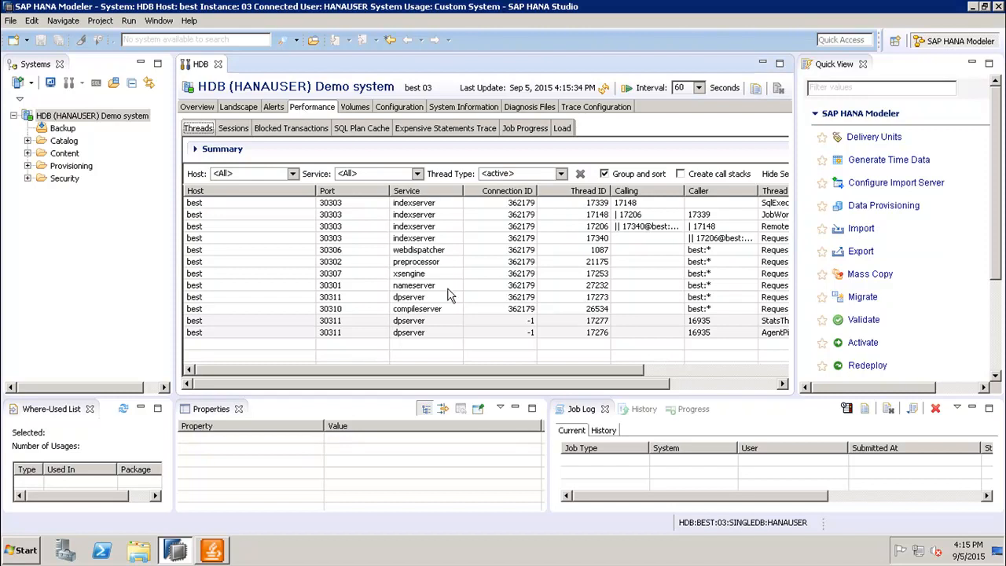
mouse_move(481, 245)
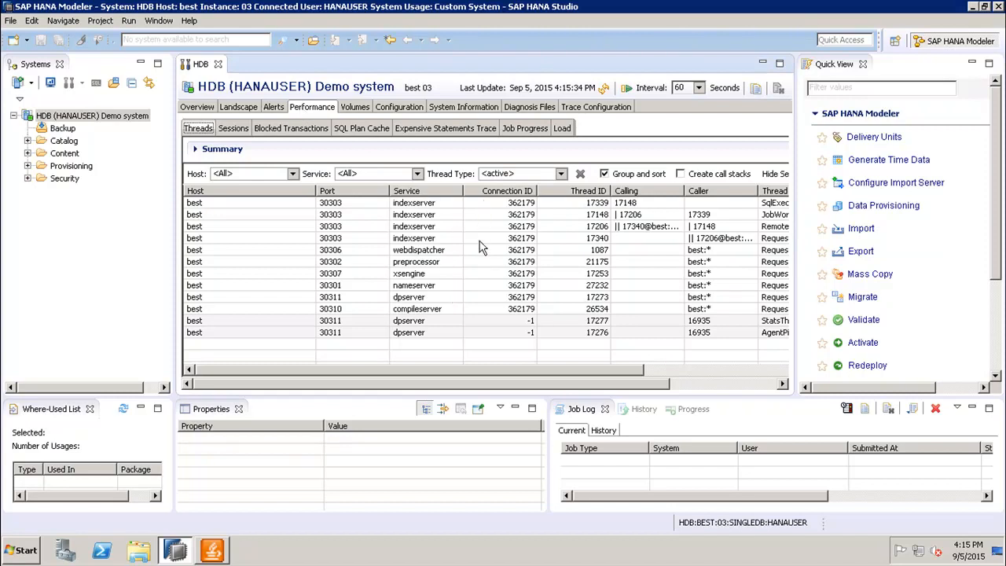
mouse_move(568, 395)
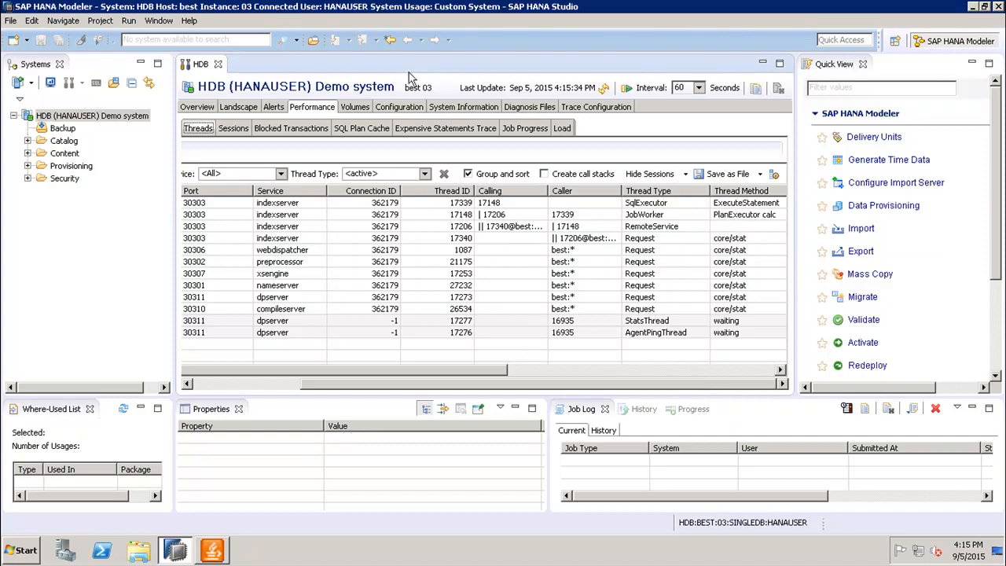
left_click(355, 107)
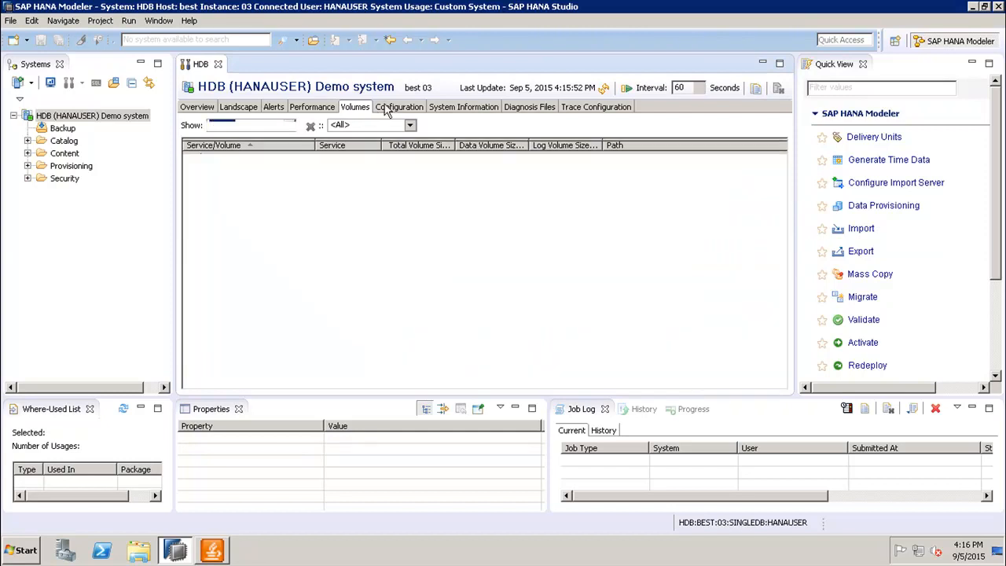
left_click(399, 107)
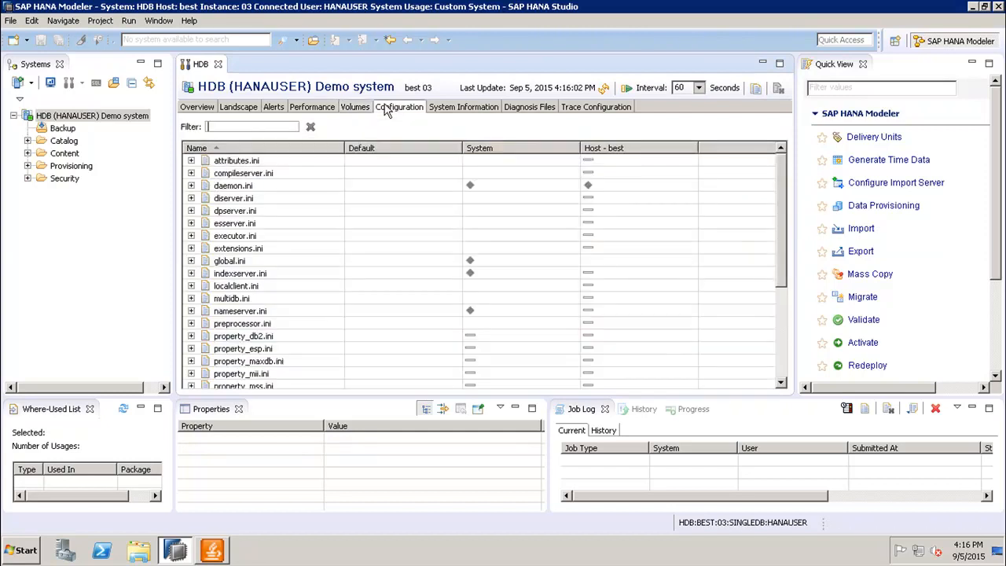
left_click(399, 107)
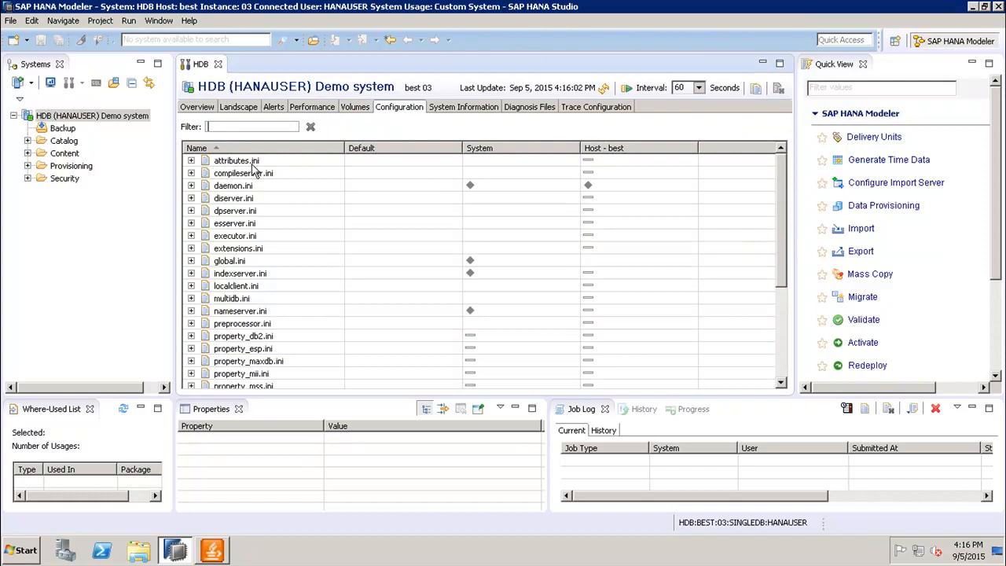
mouse_move(437, 97)
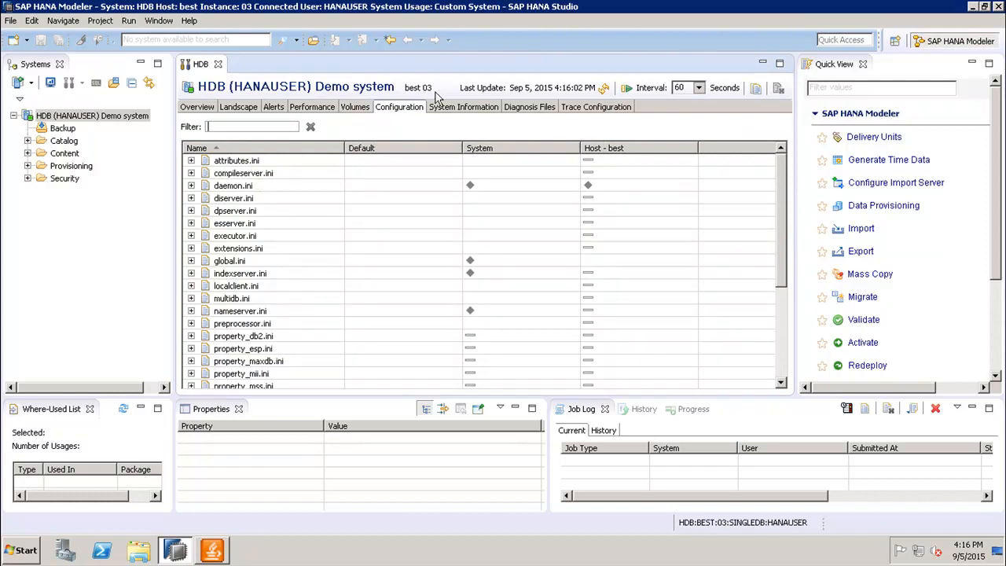
Step: Browse System Information statements Backup Catalog and Blocked Transactions, then list the Diagnosis Files
left_click(462, 107)
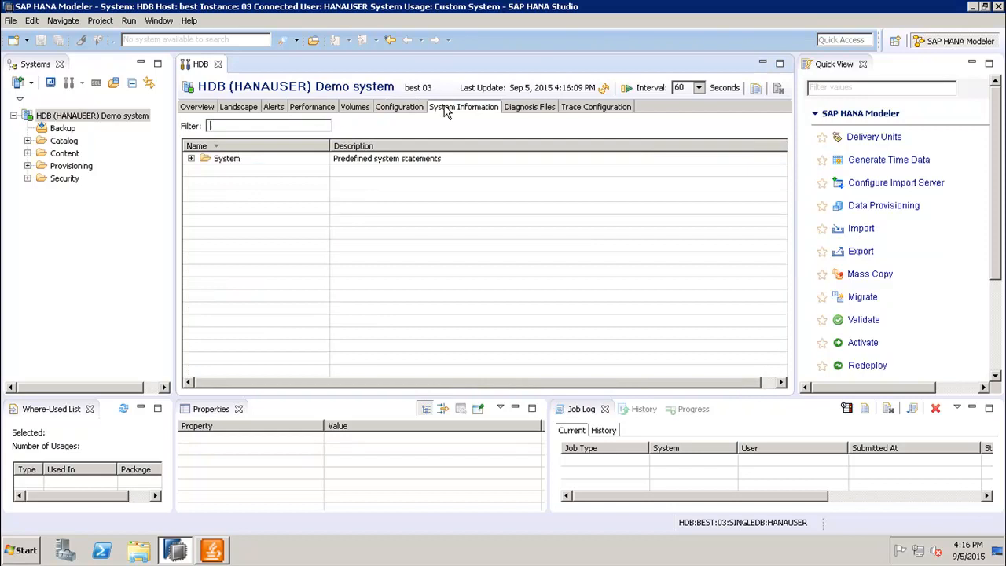
left_click(192, 157)
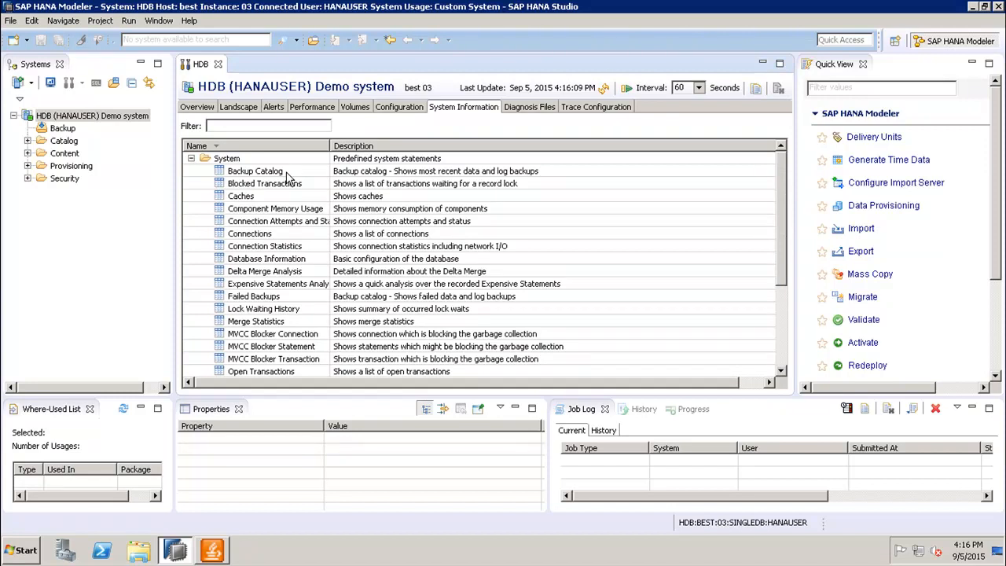
left_click(254, 169)
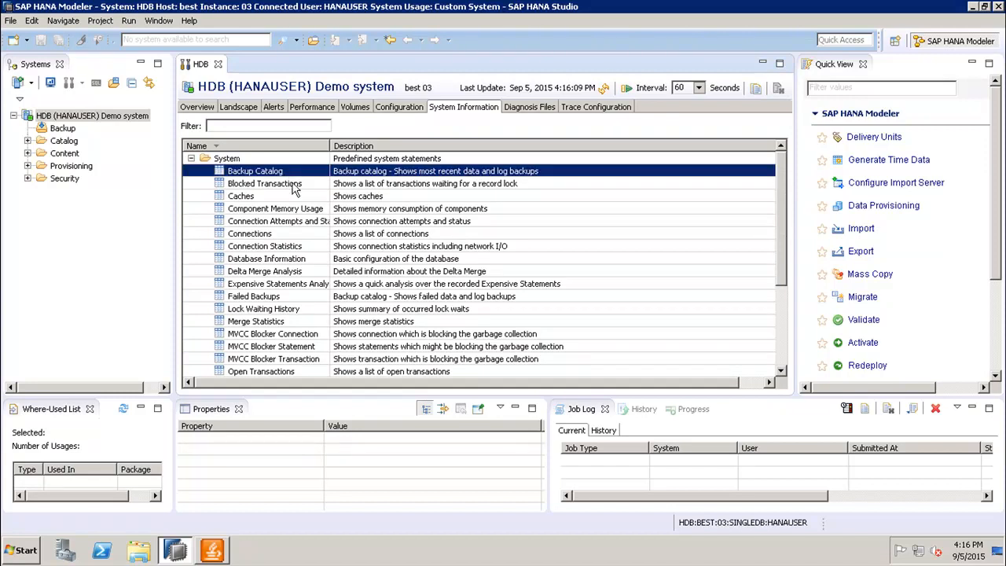
left_click(264, 182)
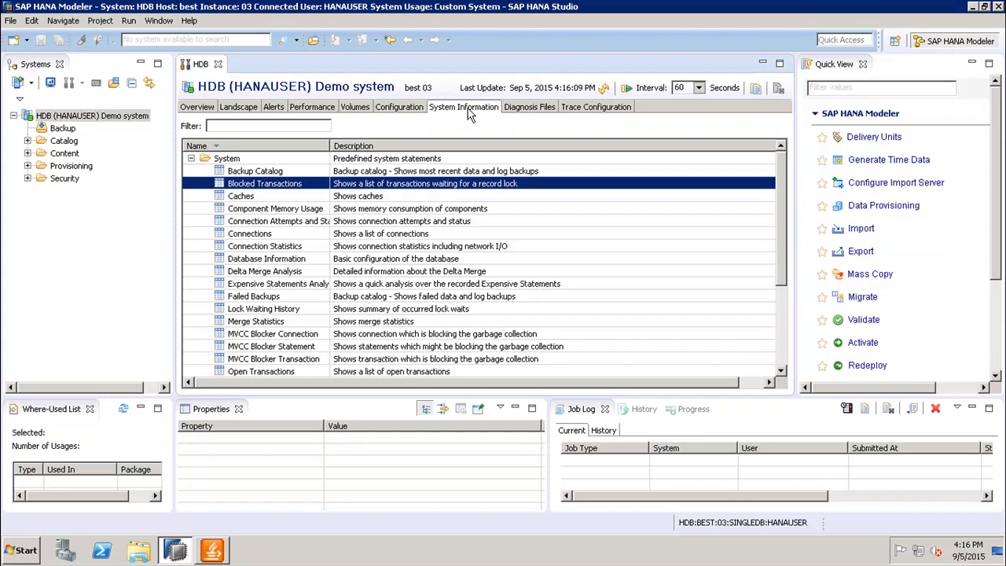
mouse_move(509, 117)
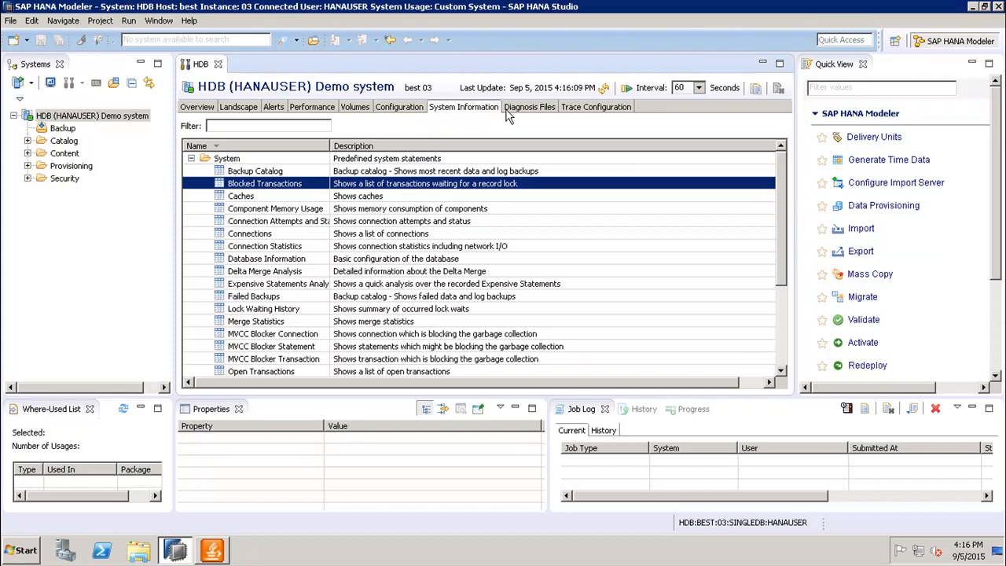
left_click(528, 107)
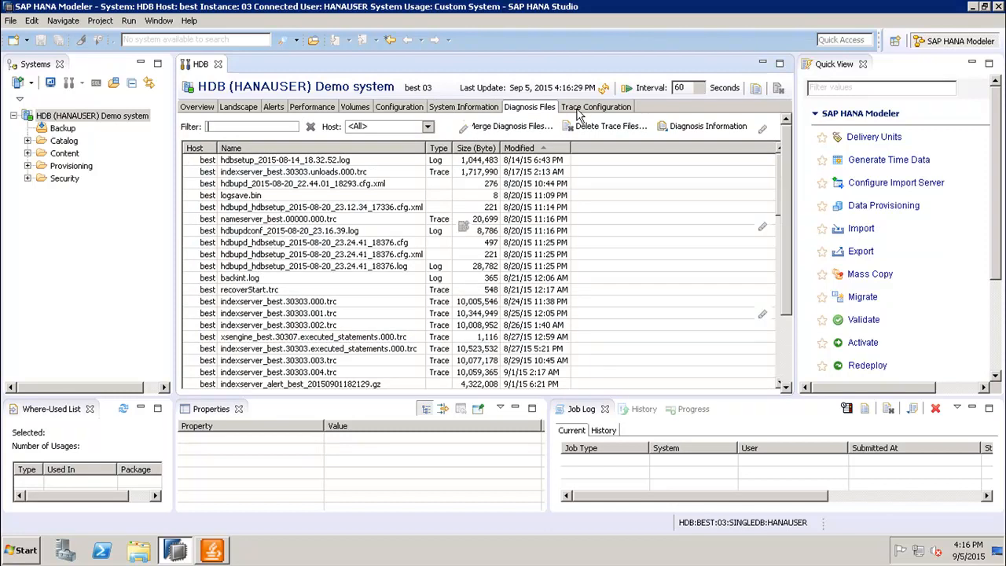
Step: Show the Trace Configuration with database, user-specific, SQL, performance and expensive statements traces
left_click(594, 107)
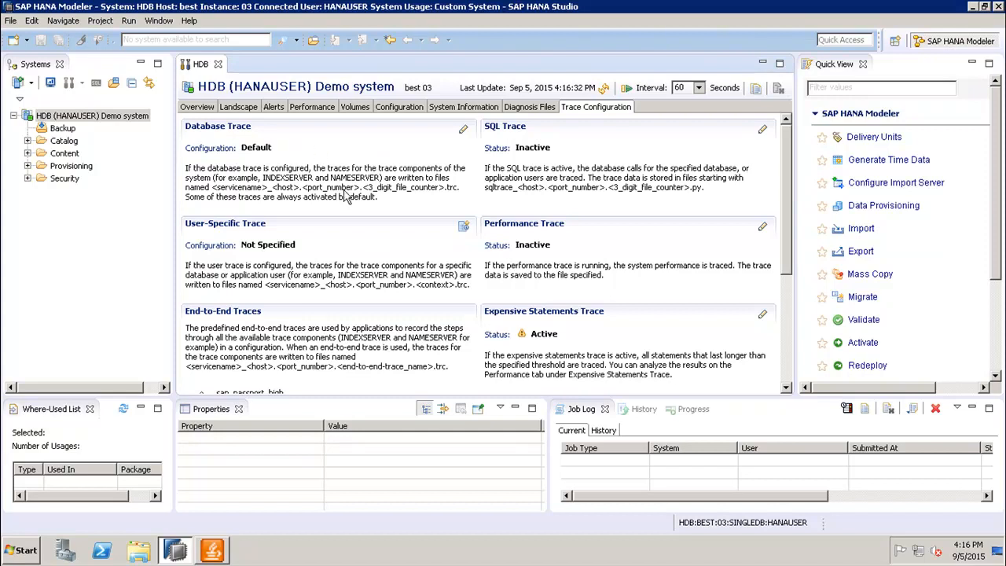
mouse_move(203, 239)
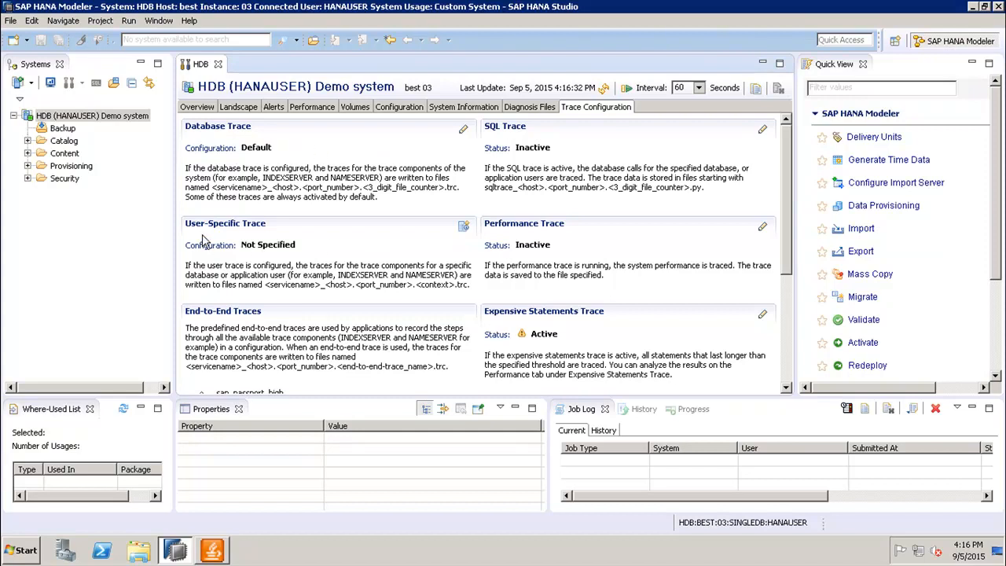
mouse_move(292, 262)
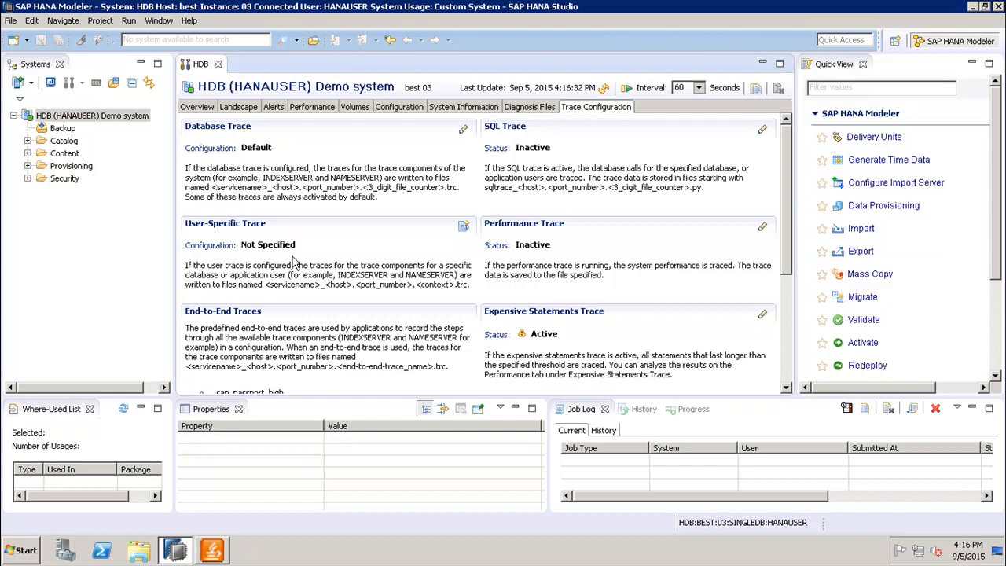
mouse_move(559, 311)
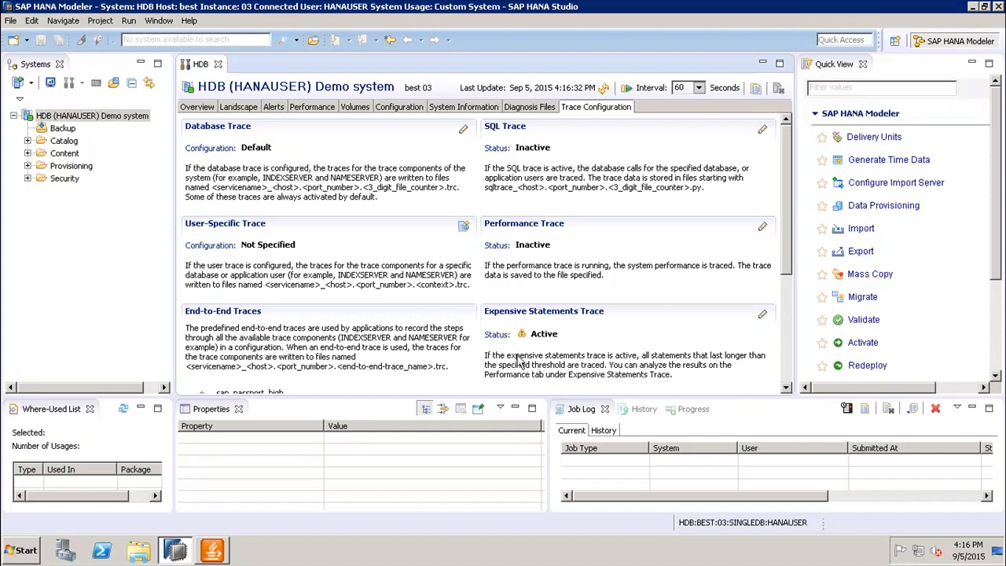
mouse_move(567, 354)
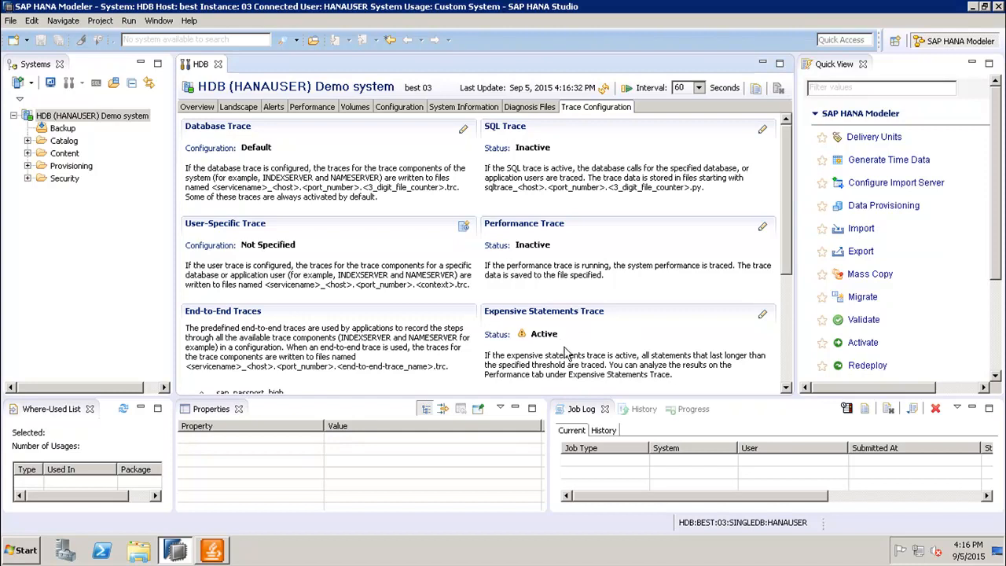
mouse_move(509, 226)
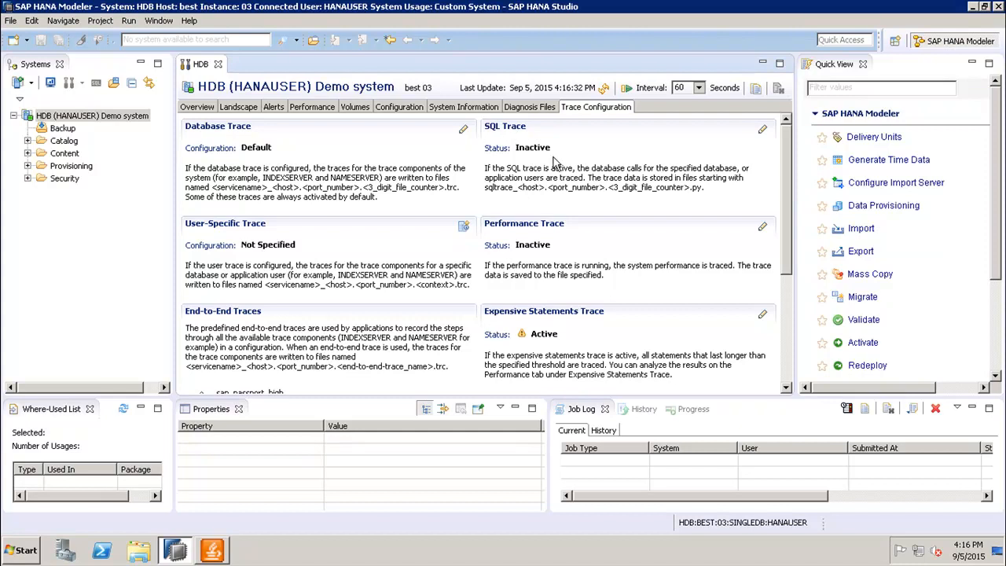
mouse_move(501, 160)
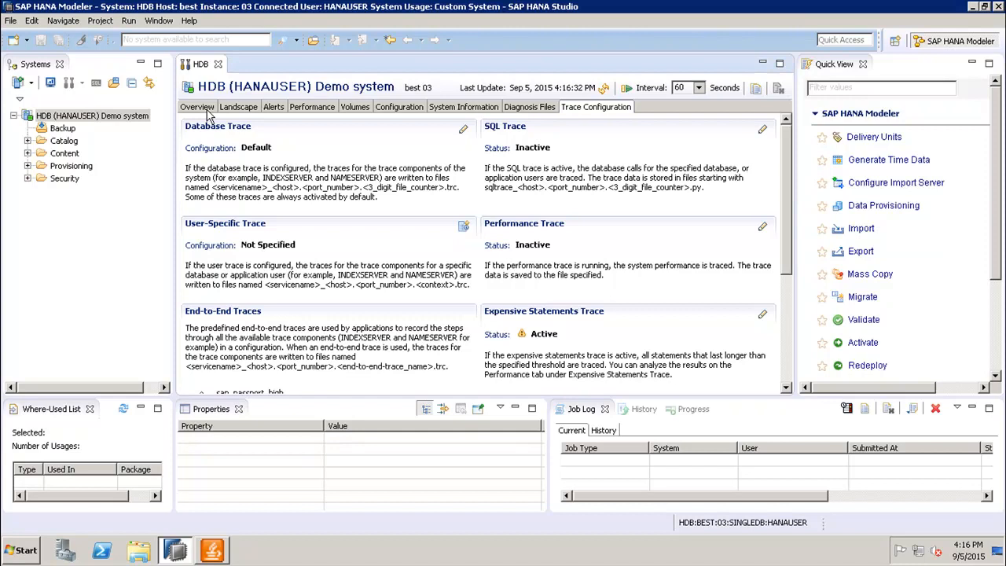
mouse_move(345, 118)
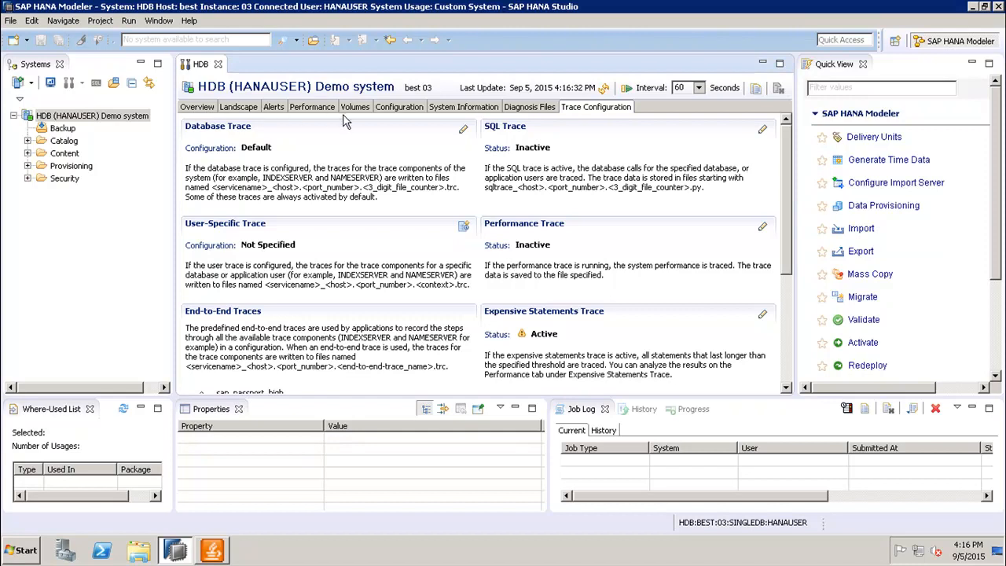